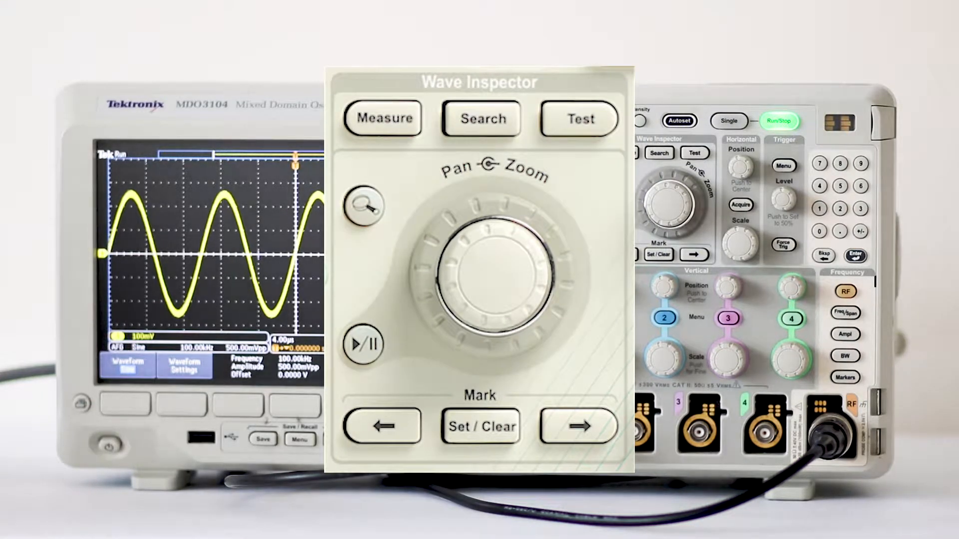
- Enable Zoom and set the zoom factor to 2X below the full-record overview
left_click(362, 205)
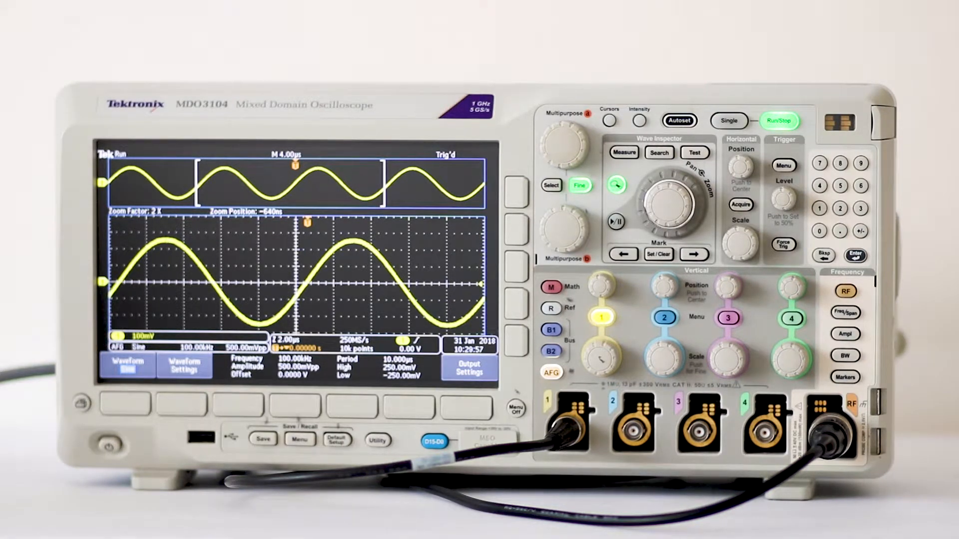
left_click(126, 364)
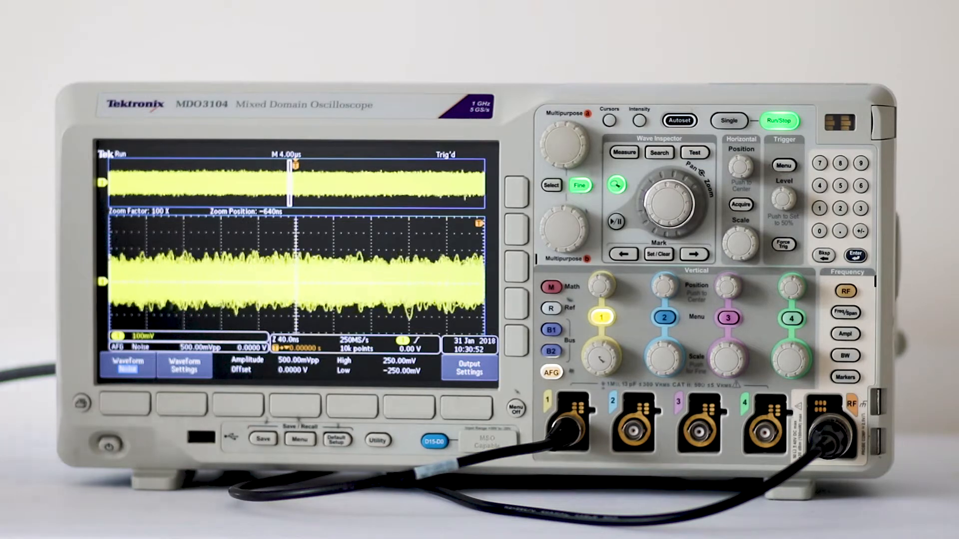
- Stop acquisition to freeze the 100X-zoomed noise record
left_click(779, 120)
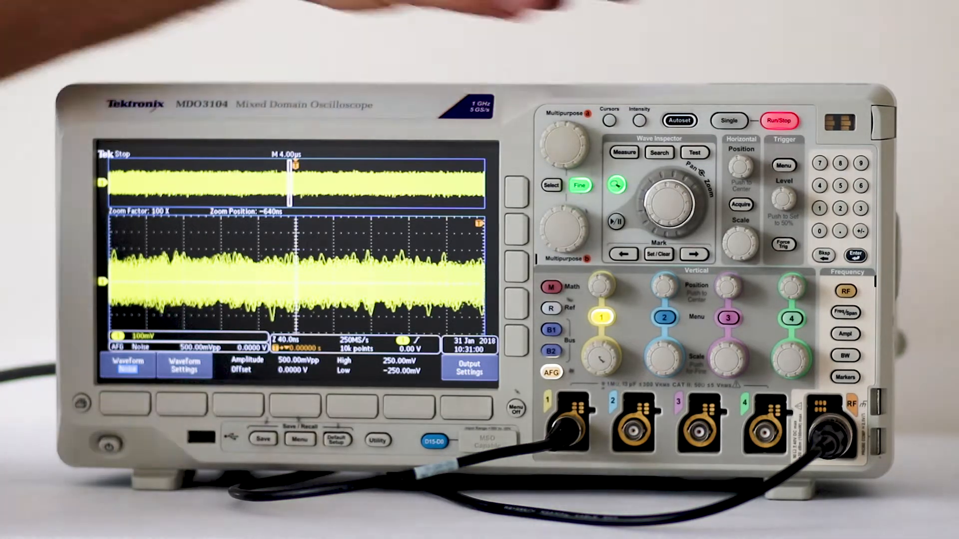
- Restart acquisition with the trigger mode set to Auto
left_click(779, 120)
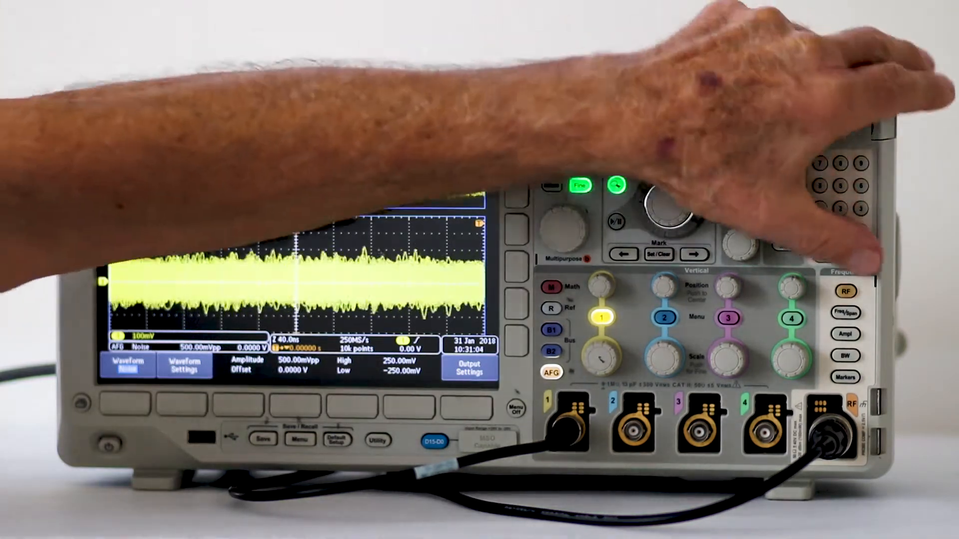
left_click(845, 292)
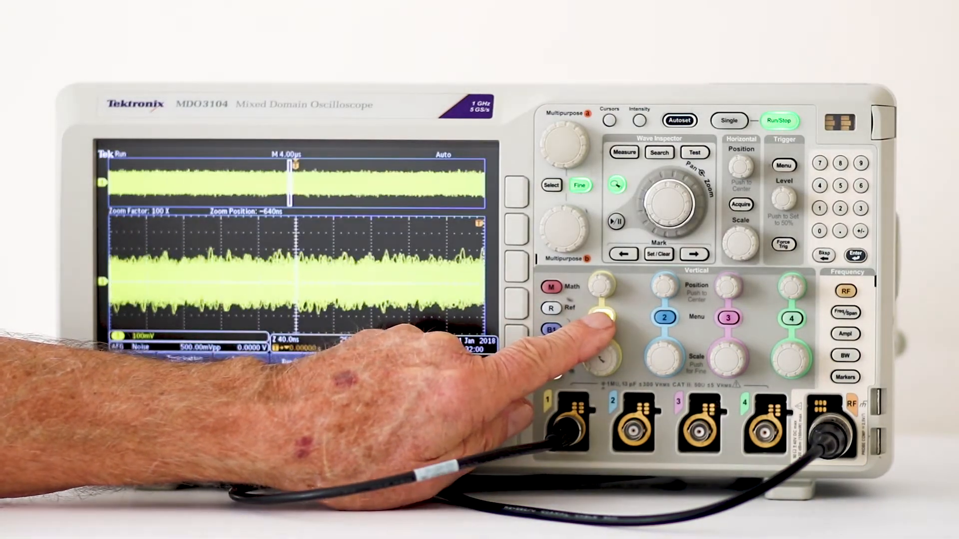
- Add an FFT math trace and switch the generator back to a 100 kHz sine
left_click(602, 318)
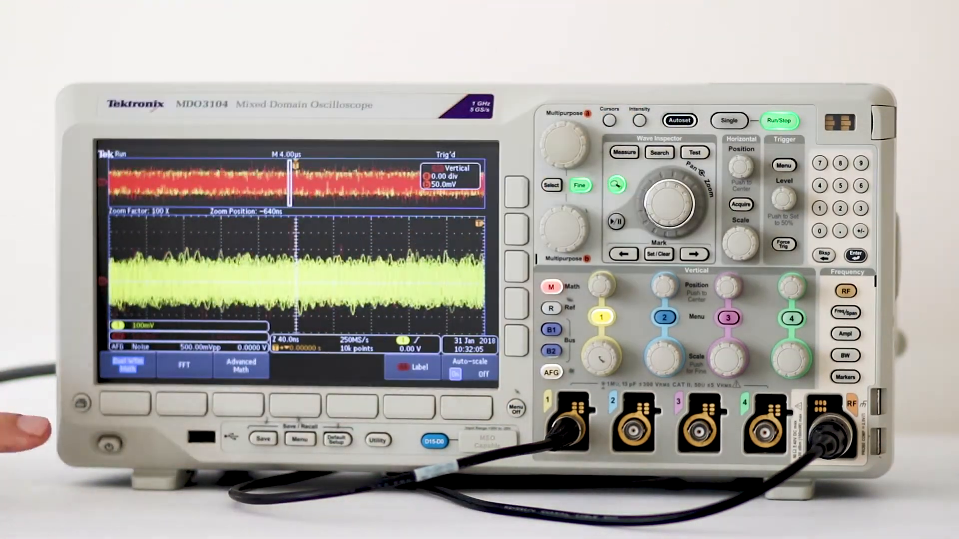
left_click(183, 365)
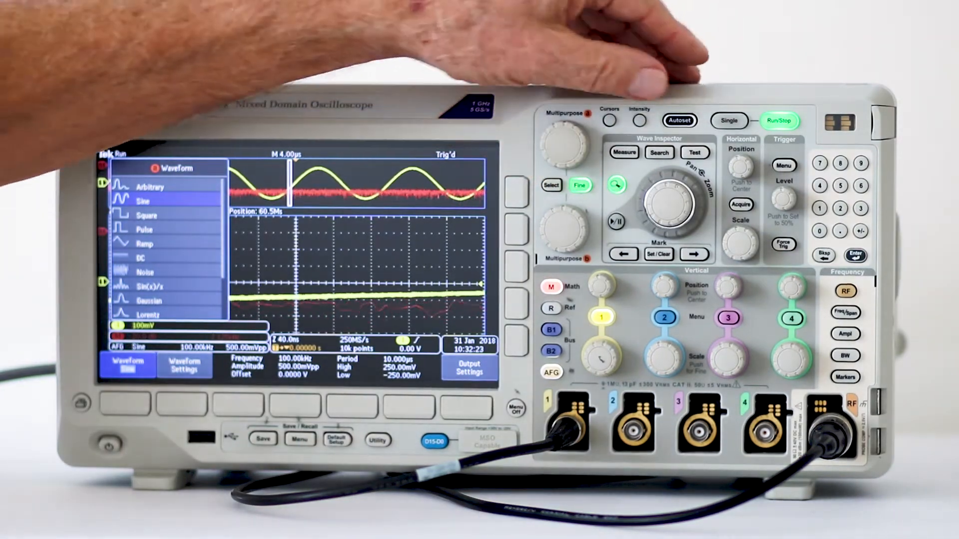
left_click(679, 120)
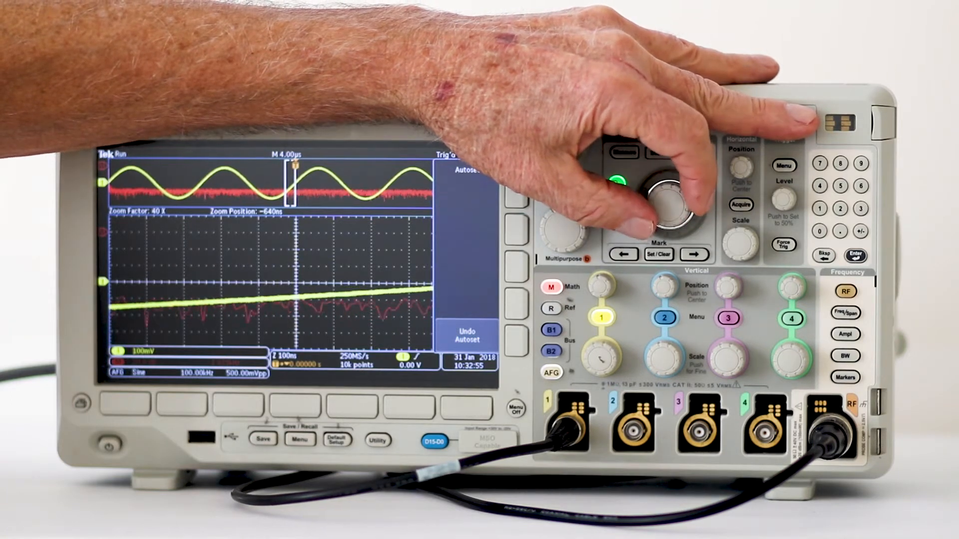
- Turn the Zoom knob to raise magnification from 40X to 100X on the sine
left_click_drag(667, 202, 685, 190)
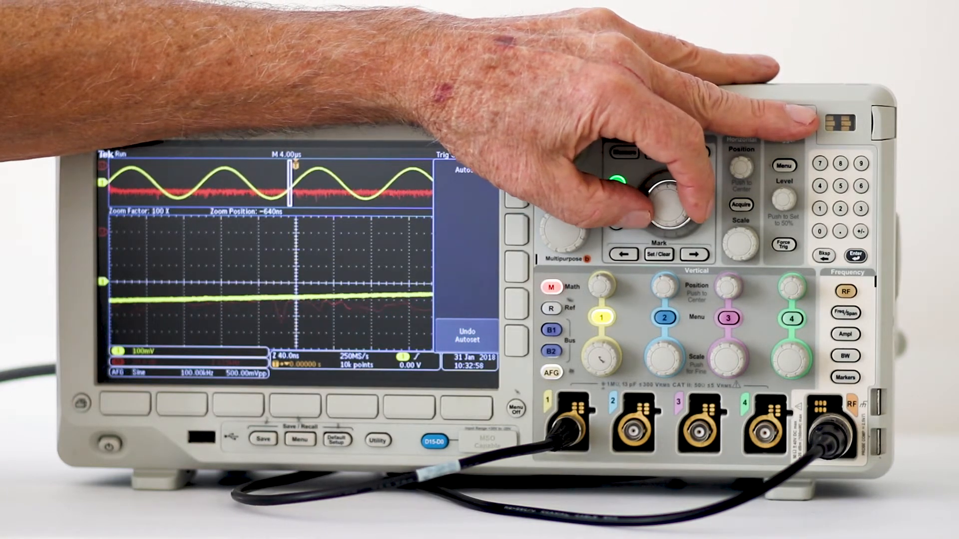